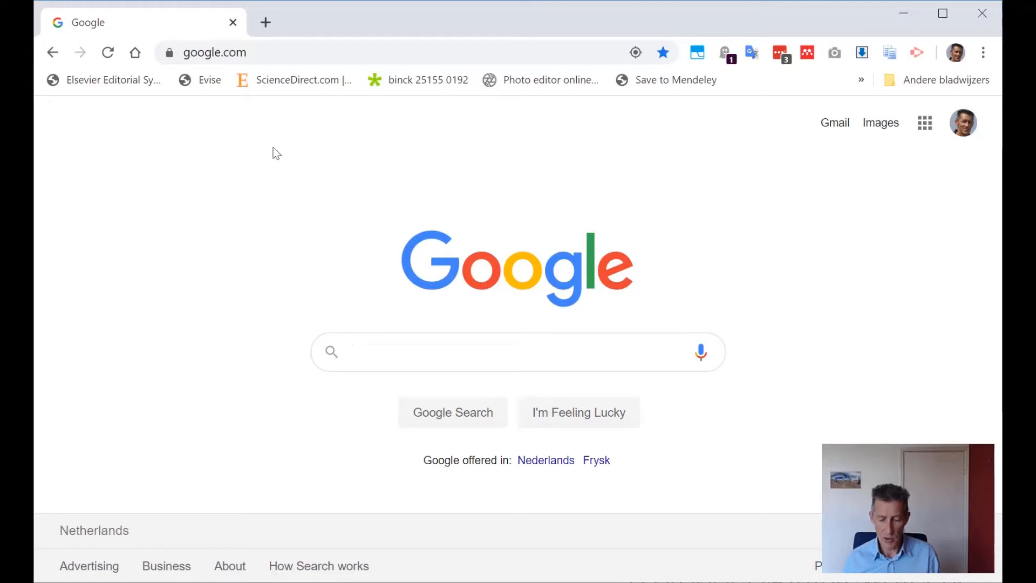
# - Search Google for 'knmi climate explorer'
pyautogui.write('knmi climate explorer')
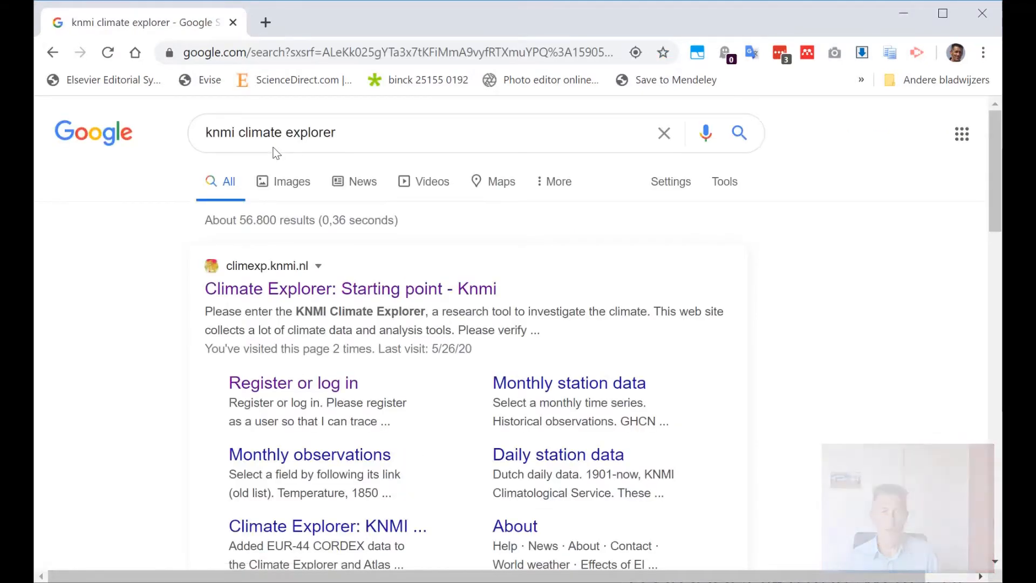
# - Open the 'Climate Explorer: Starting point - Knmi' search result
pyautogui.click(349, 288)
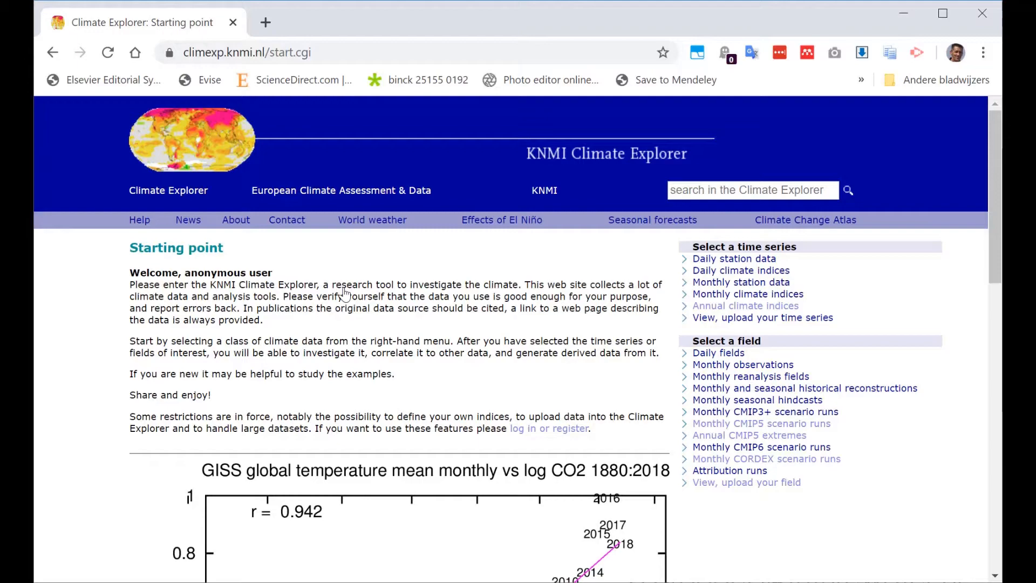
pyautogui.moveTo(649, 432)
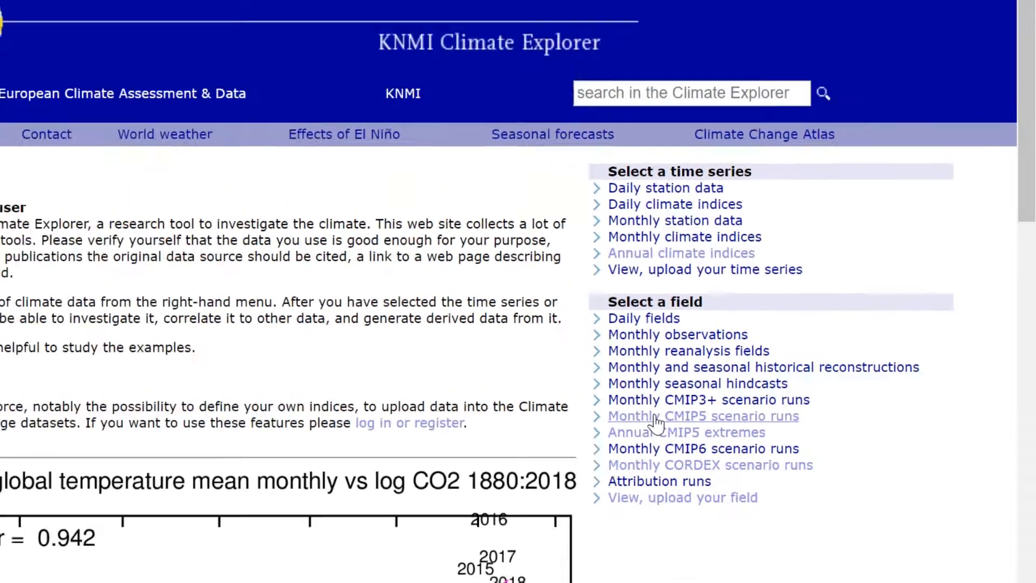
# - In Monthly CMIP5 scenario runs, select tas for the CMIP5 mean rcp85 row
pyautogui.click(703, 415)
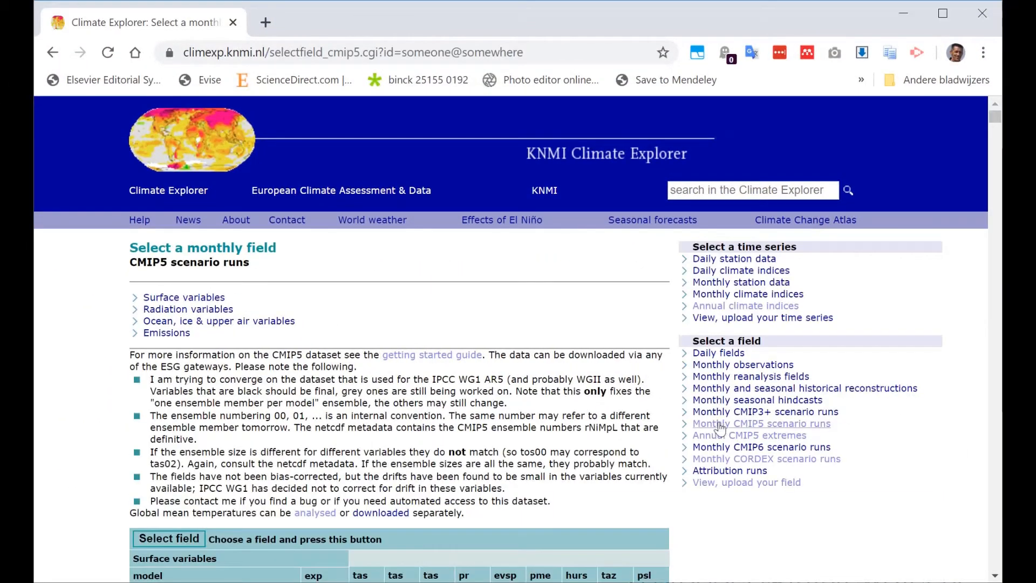
pyautogui.scroll(-3)
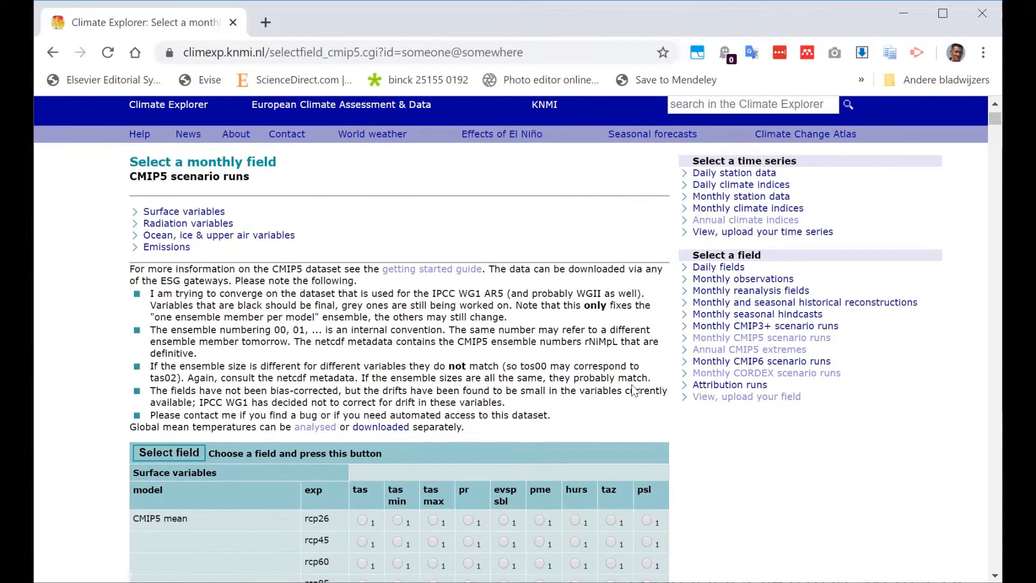
pyautogui.scroll(-3)
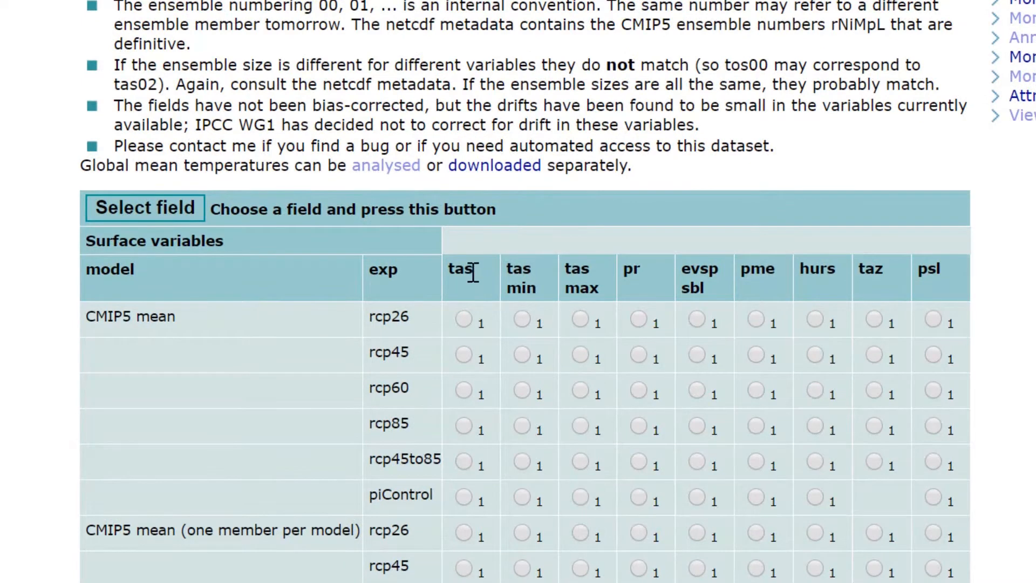
pyautogui.moveTo(476, 302)
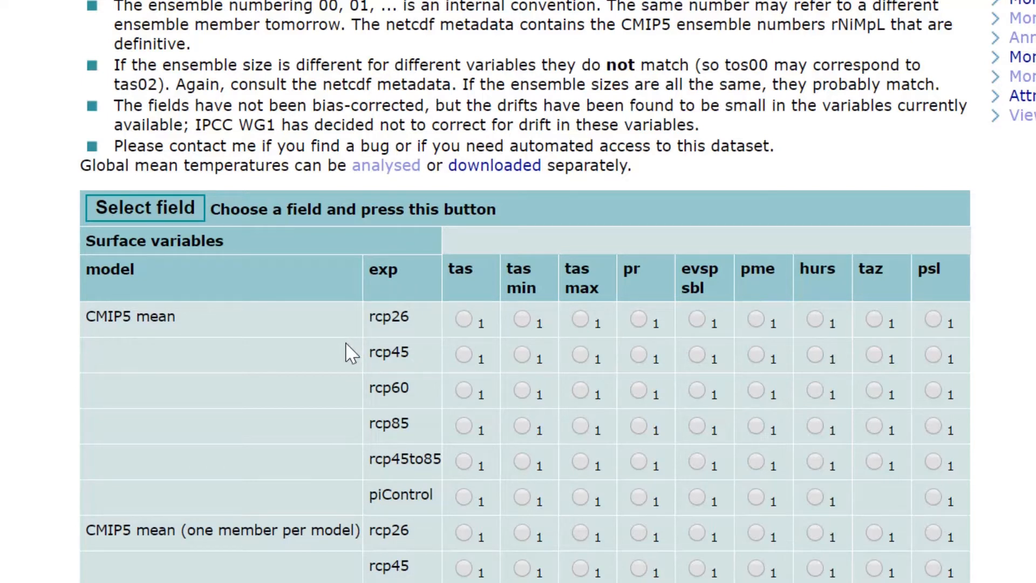
pyautogui.moveTo(347, 397)
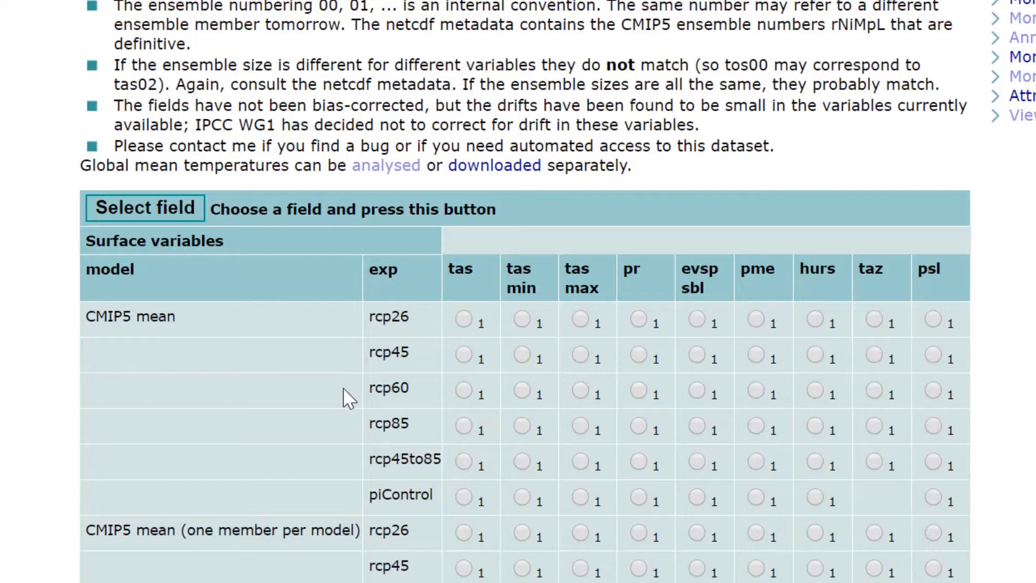
pyautogui.moveTo(466, 436)
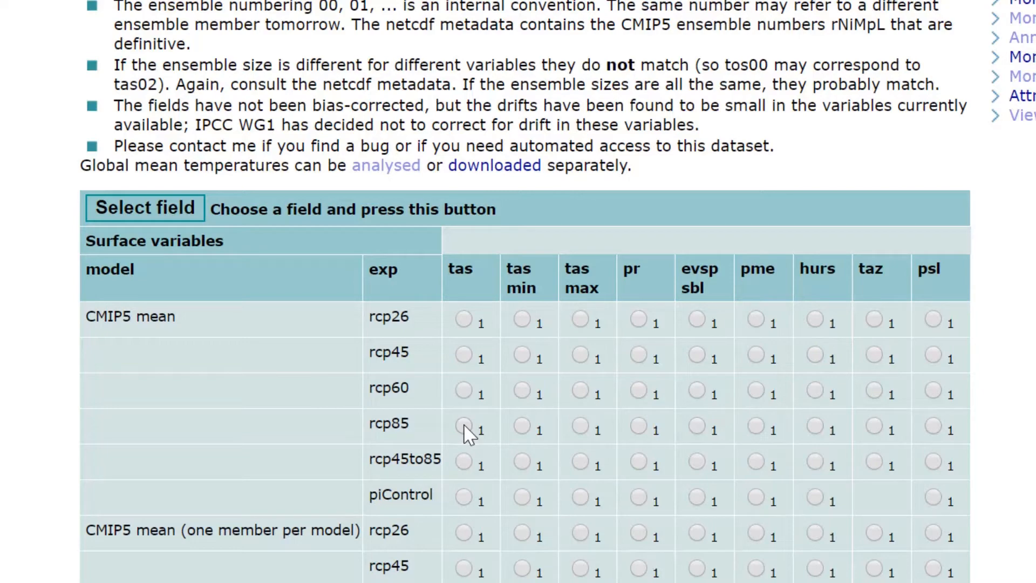
pyautogui.click(463, 428)
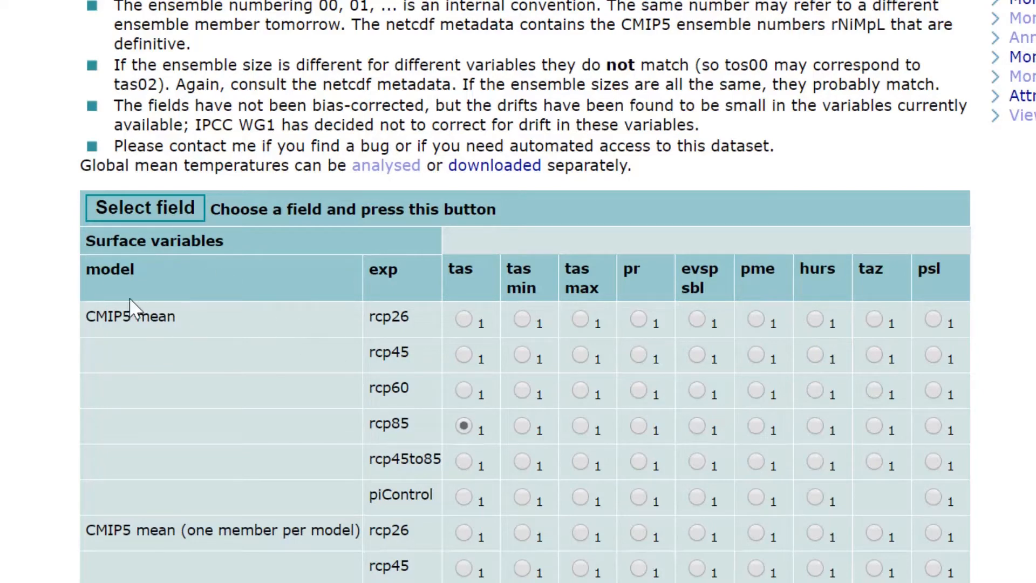
pyautogui.scroll(-3)
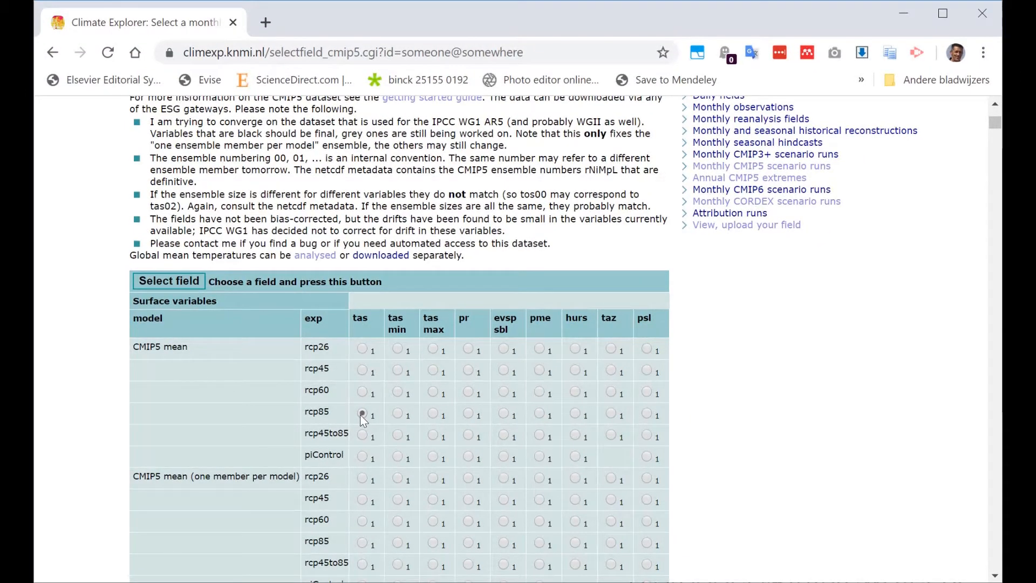
pyautogui.click(362, 413)
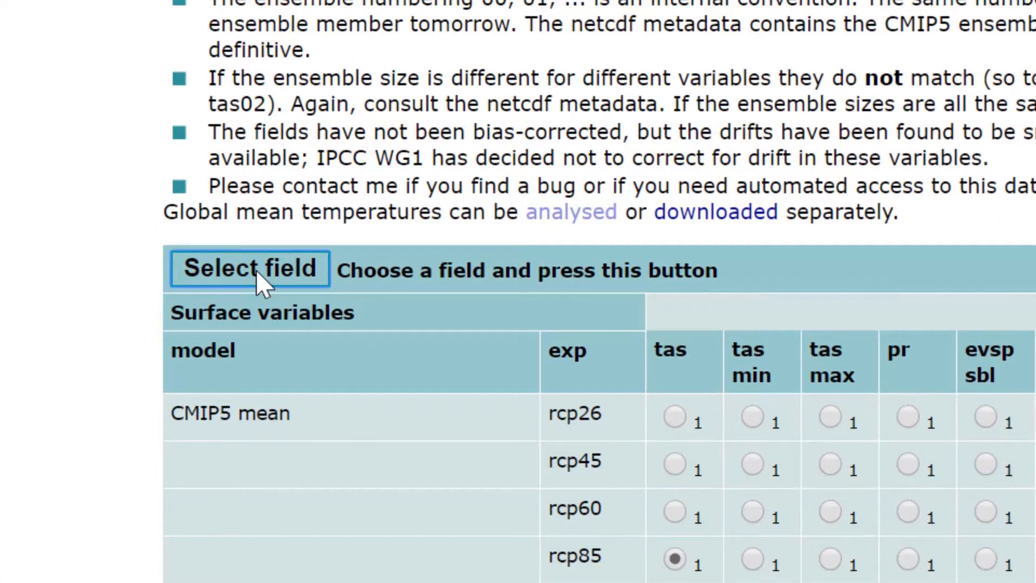
# - Load the rcp85 tas field with latitude 50–52, longitude 10–12, converted to Celsius
pyautogui.click(249, 269)
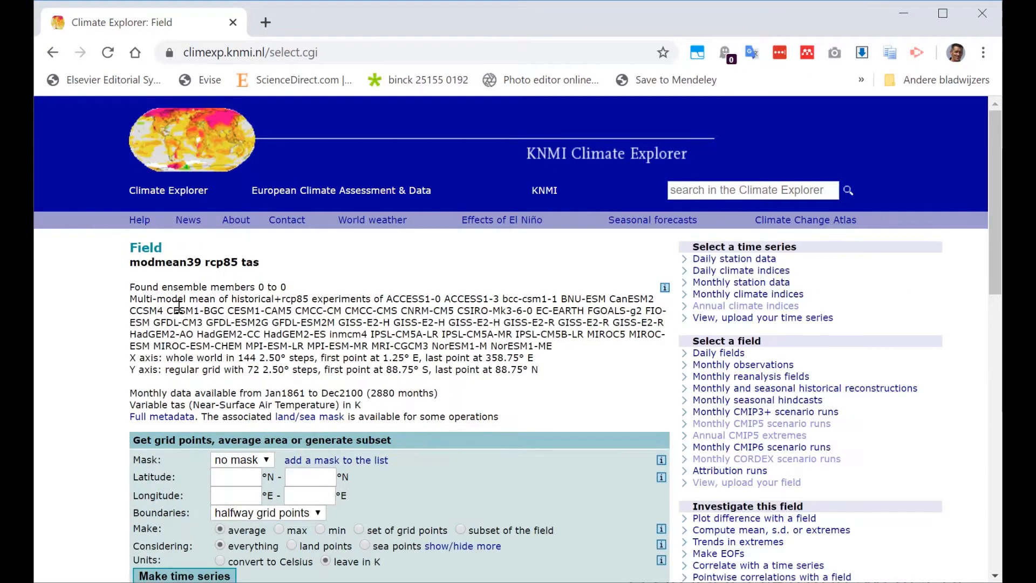
pyautogui.scroll(-3)
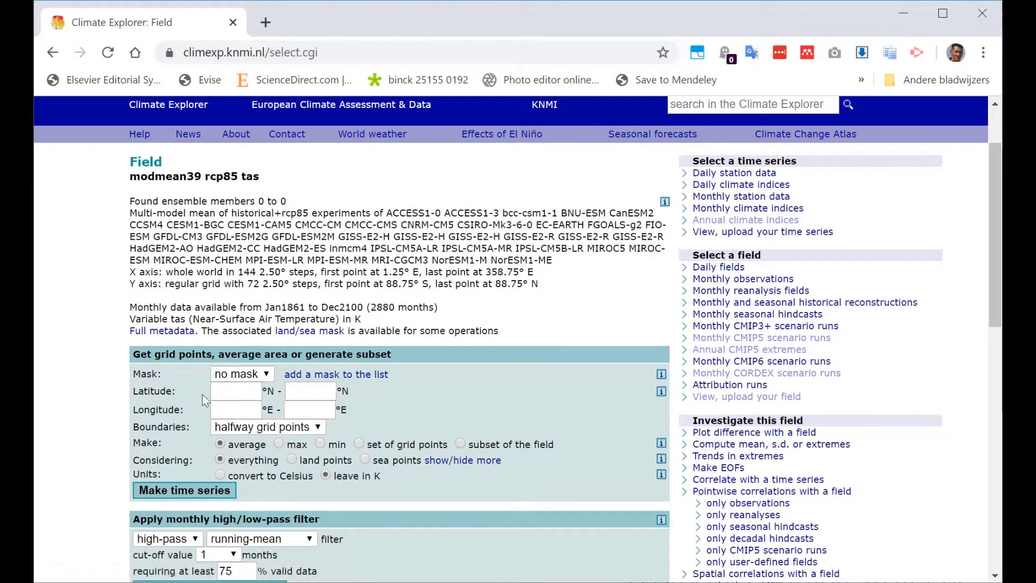
pyautogui.click(235, 391)
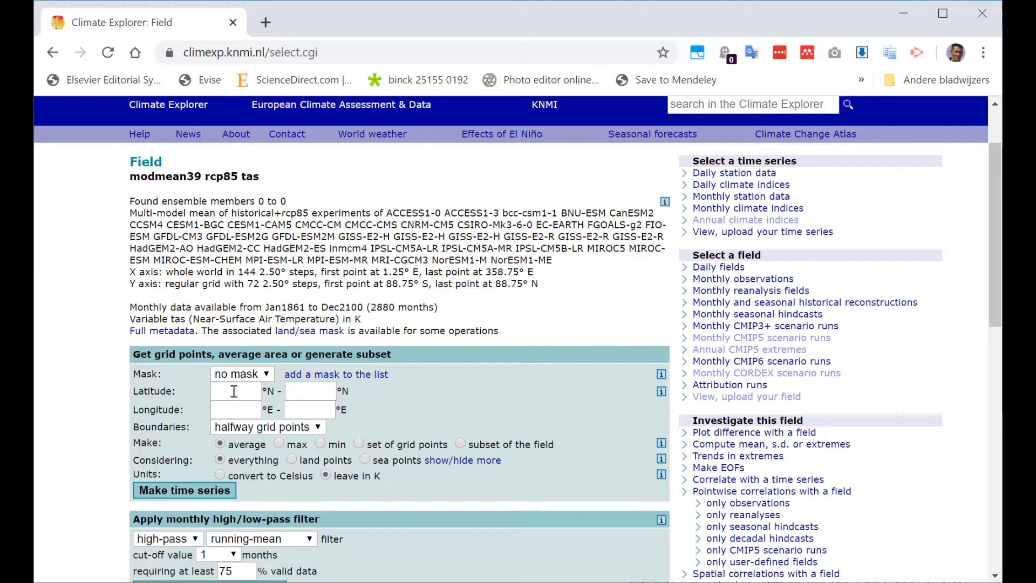
pyautogui.write('50')
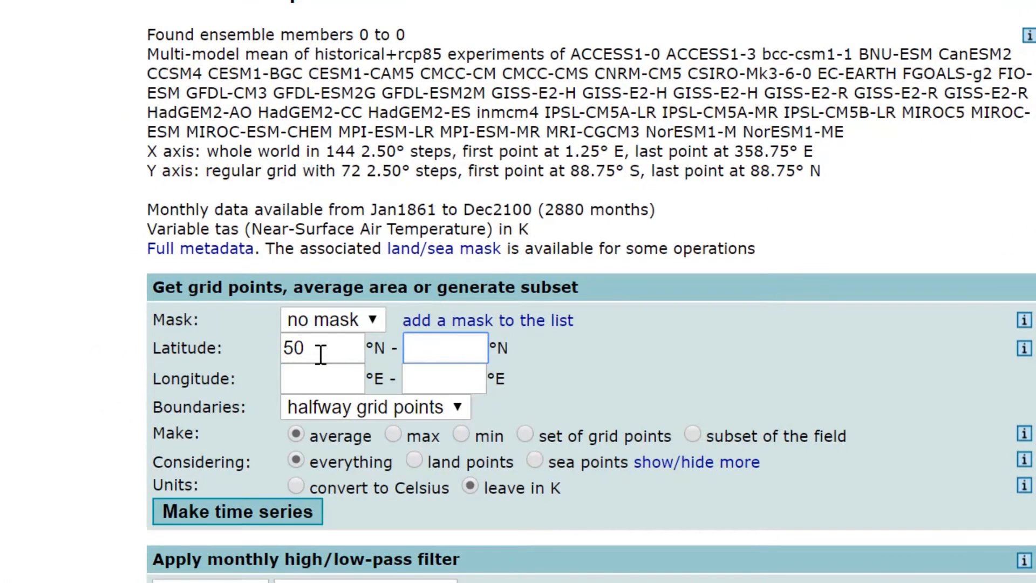
pyautogui.write('52')
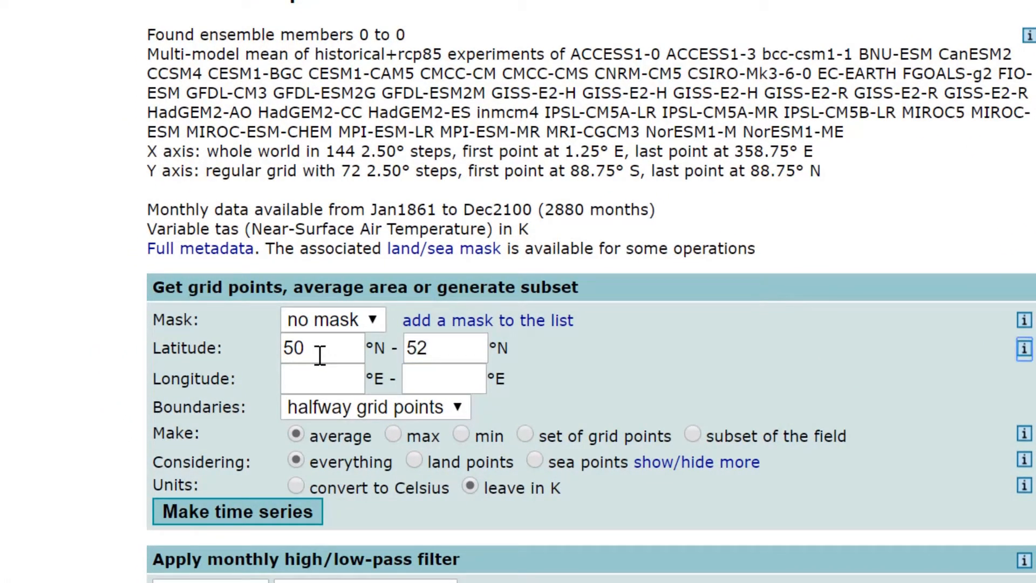
pyautogui.write('10')
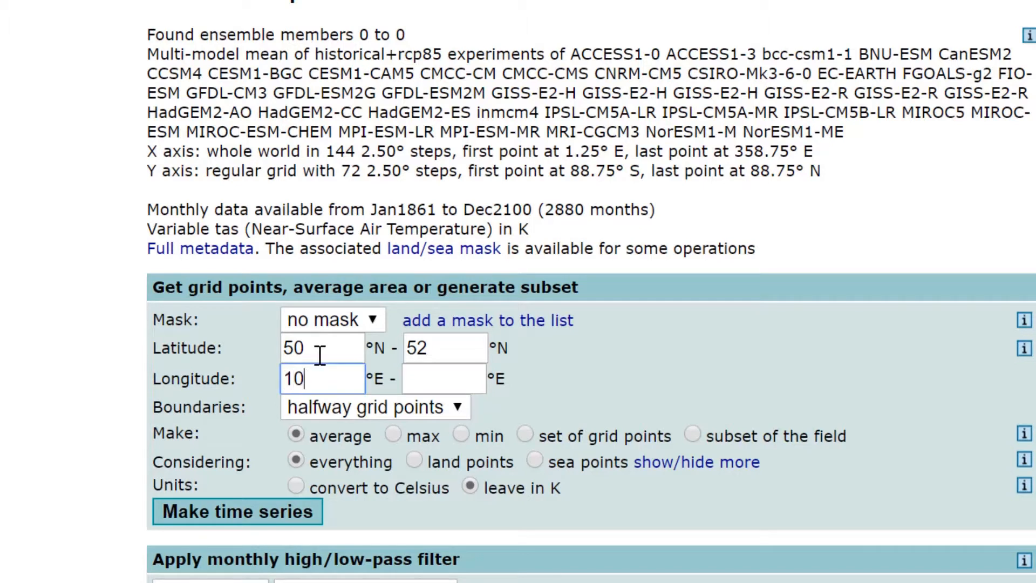
pyautogui.write('12')
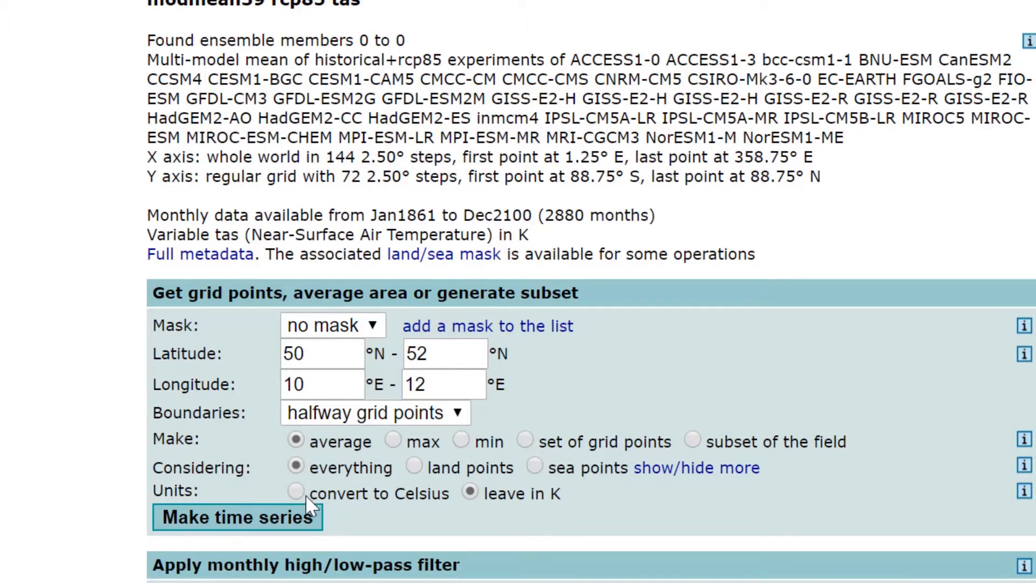
pyautogui.click(295, 492)
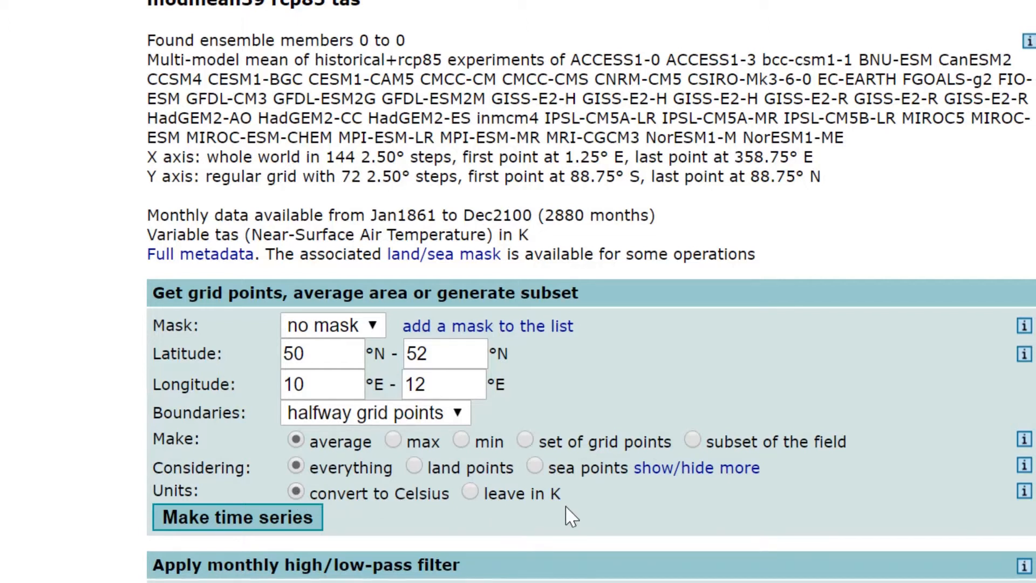
pyautogui.moveTo(265, 482)
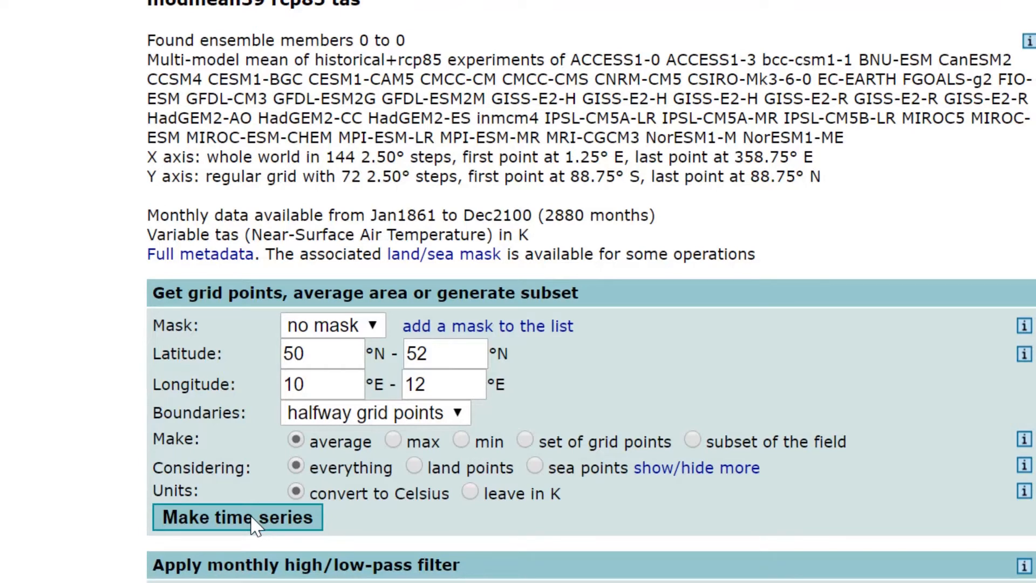
# - Make the modmean39 rcp85 tas time series for 10–12E, 50–52N
pyautogui.click(237, 517)
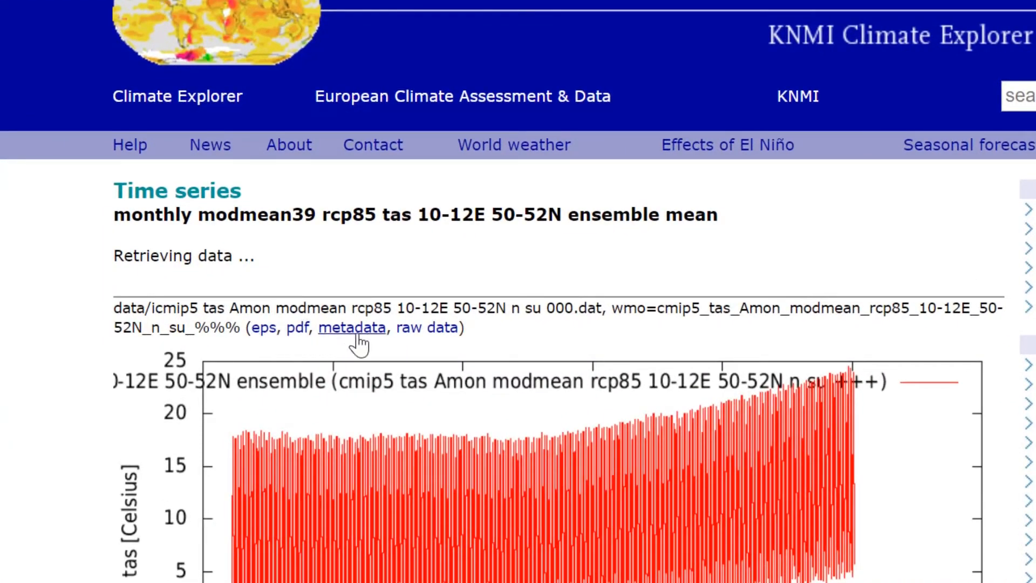
pyautogui.moveTo(426, 328)
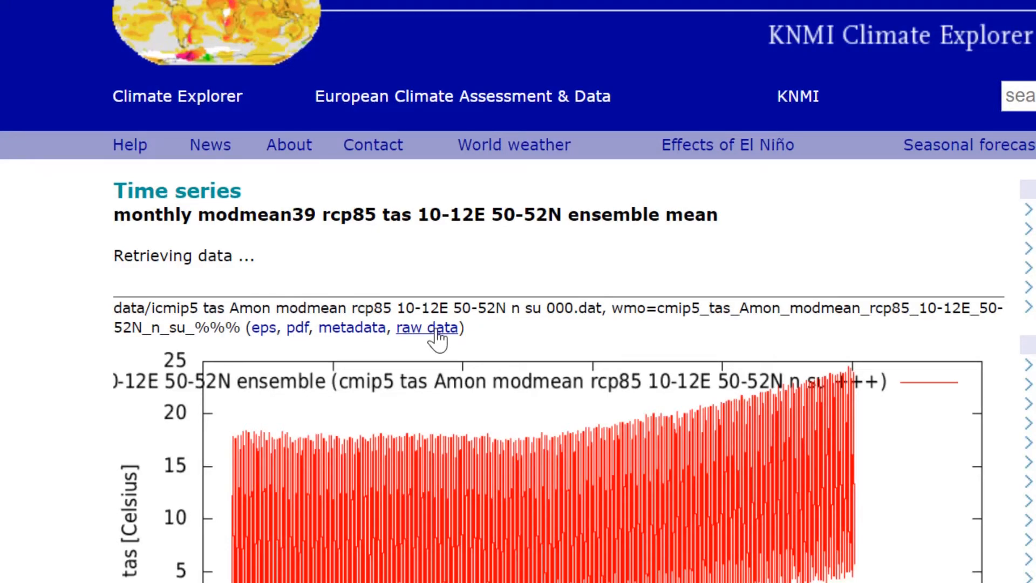
# - View the raw monthly Celsius data in a new tab, then return to the time series plot
pyautogui.rightClick(426, 327)
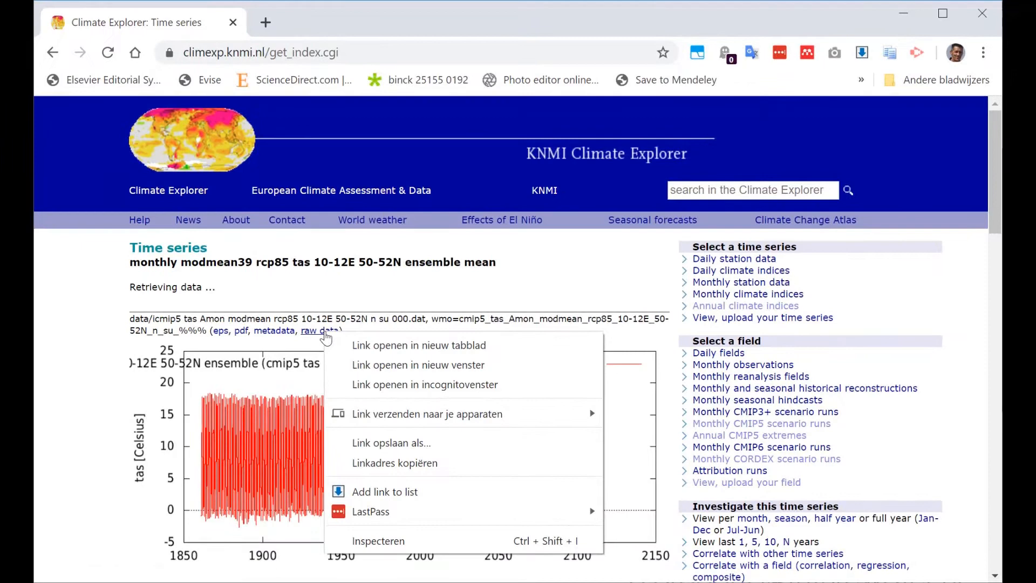
pyautogui.click(418, 344)
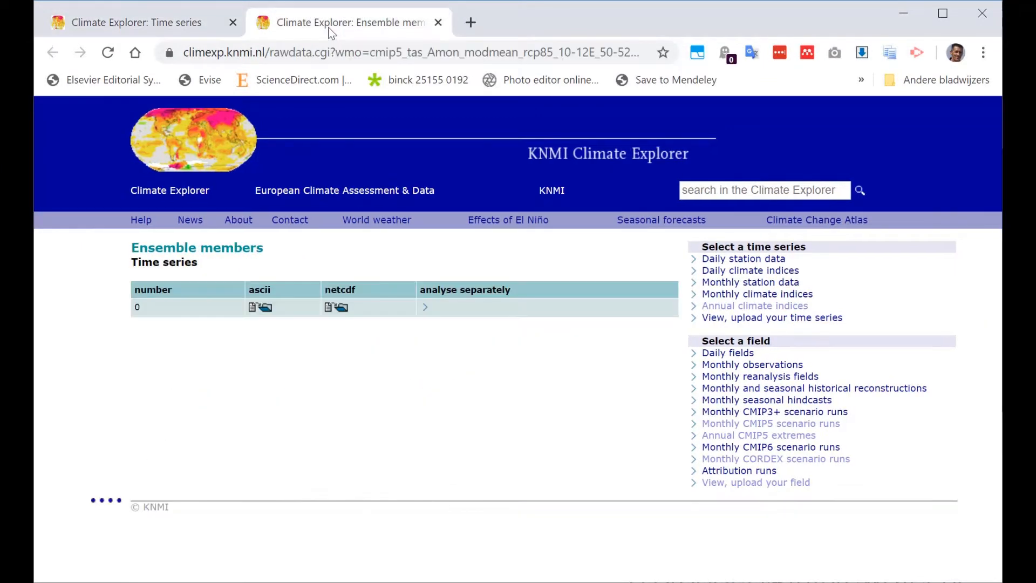
pyautogui.click(253, 307)
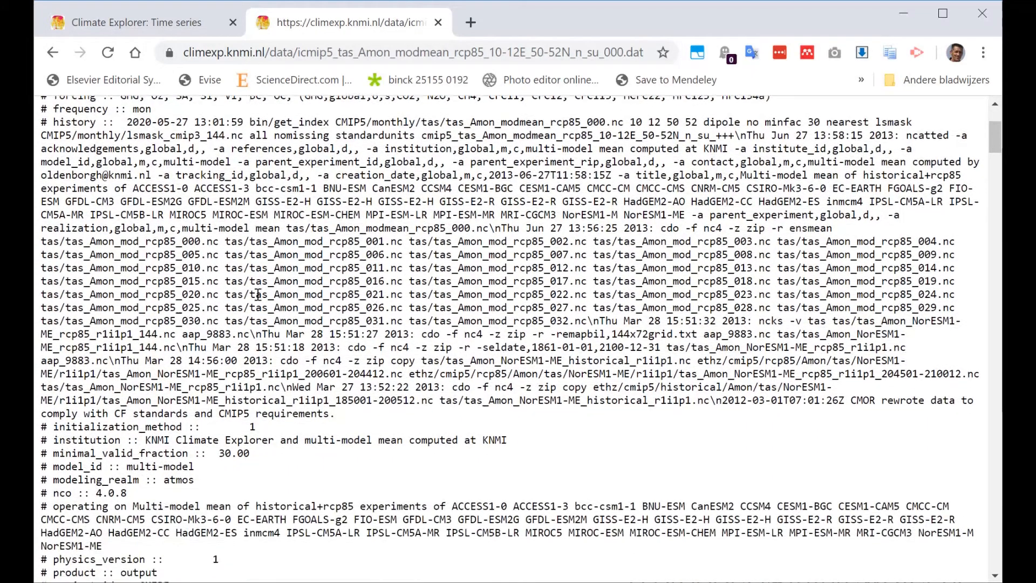
pyautogui.scroll(-3)
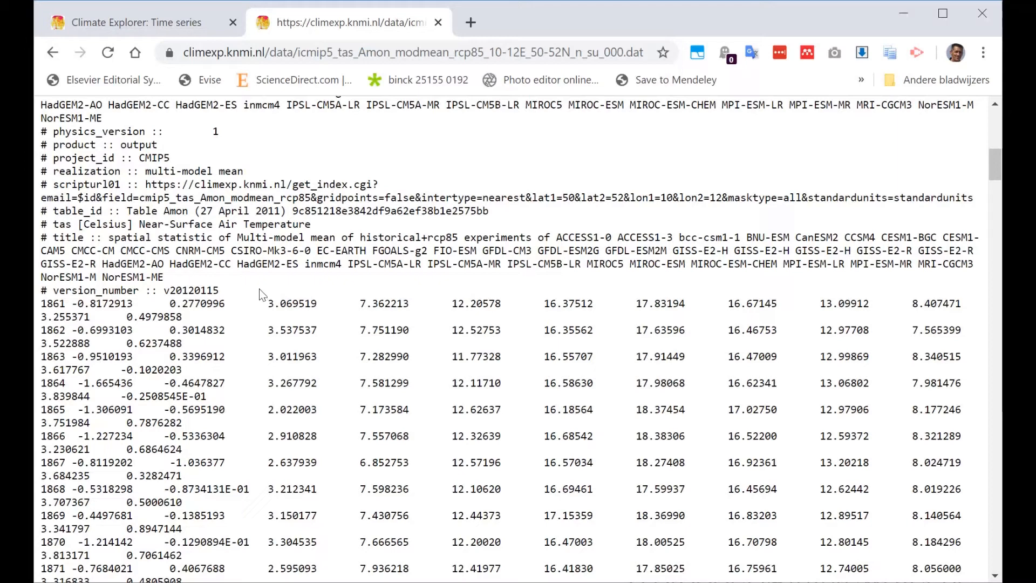
pyautogui.click(132, 22)
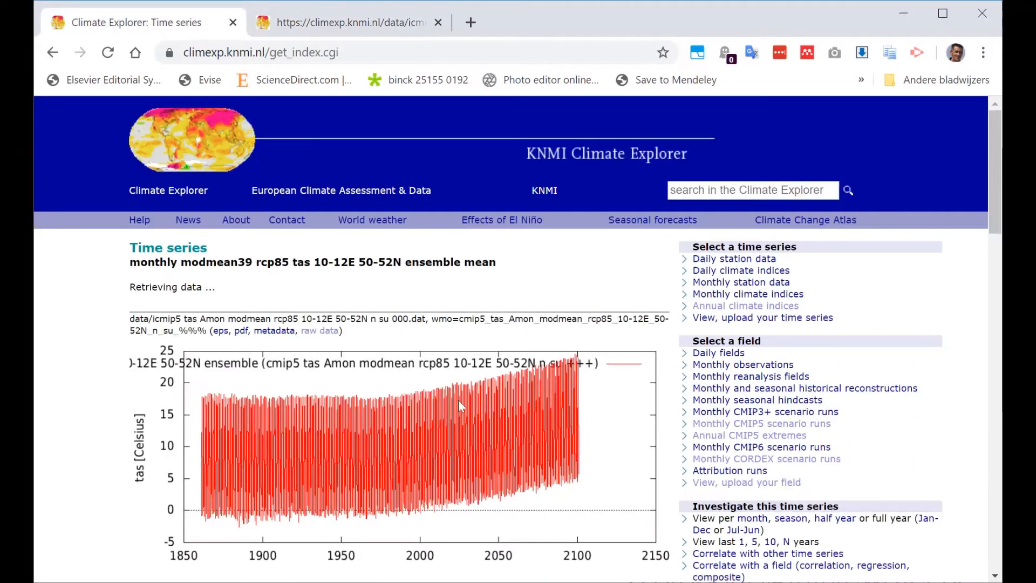
# - Show the annual Jan–Dec rcp85 plot with its 10-year running average
pyautogui.scroll(-3)
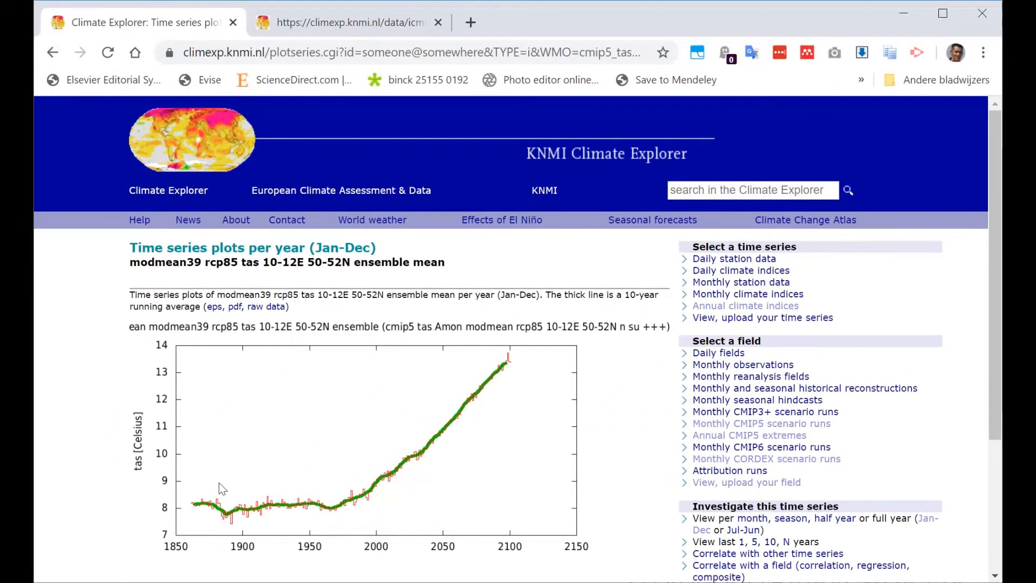
pyautogui.moveTo(147, 468)
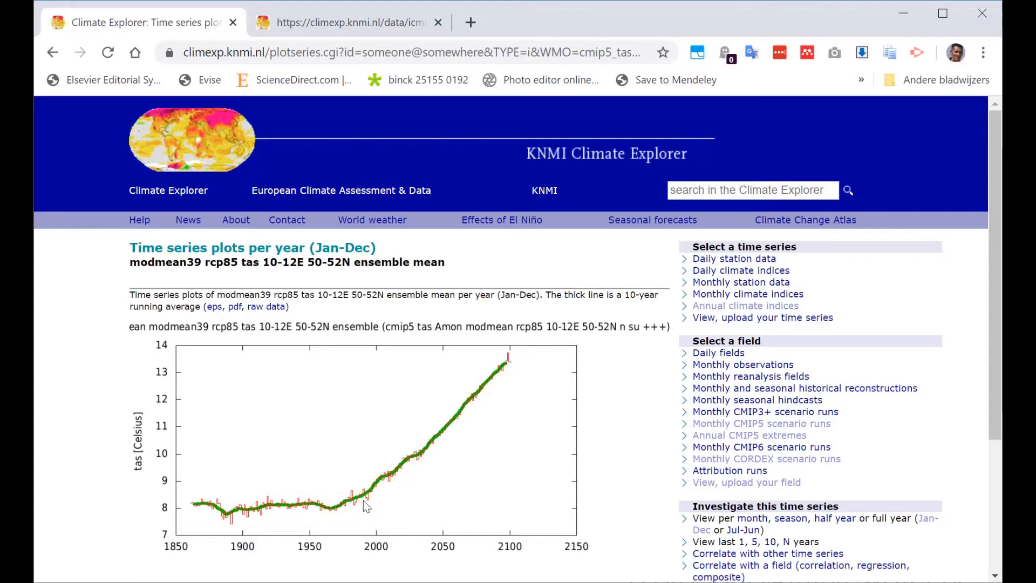
pyautogui.moveTo(453, 439)
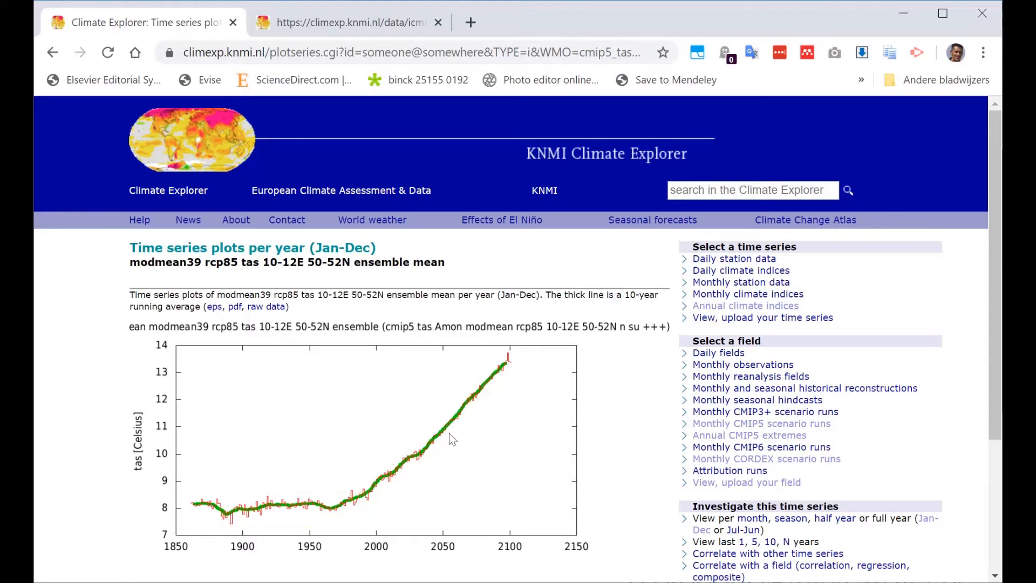
pyautogui.moveTo(373, 498); pyautogui.dragTo(509, 353)
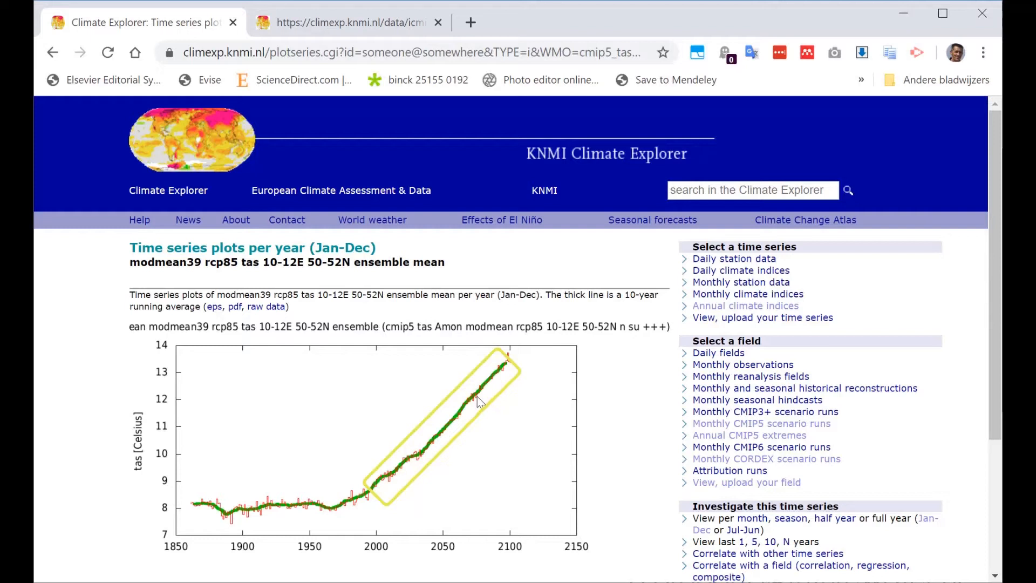
pyautogui.moveTo(504, 380)
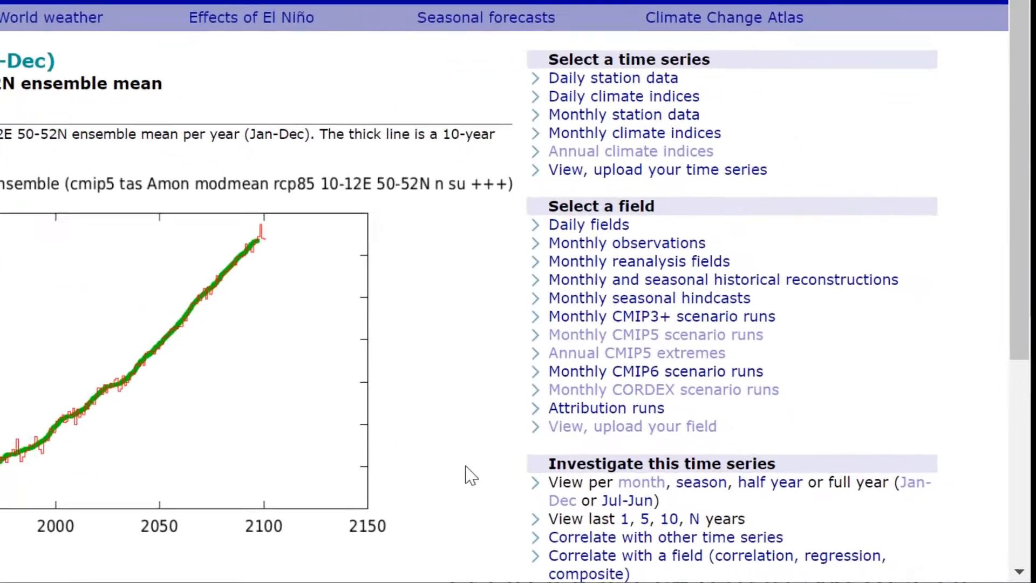
# - Show per-month rcp85 ensemble mean plots and scroll through them
pyautogui.scroll(-3)
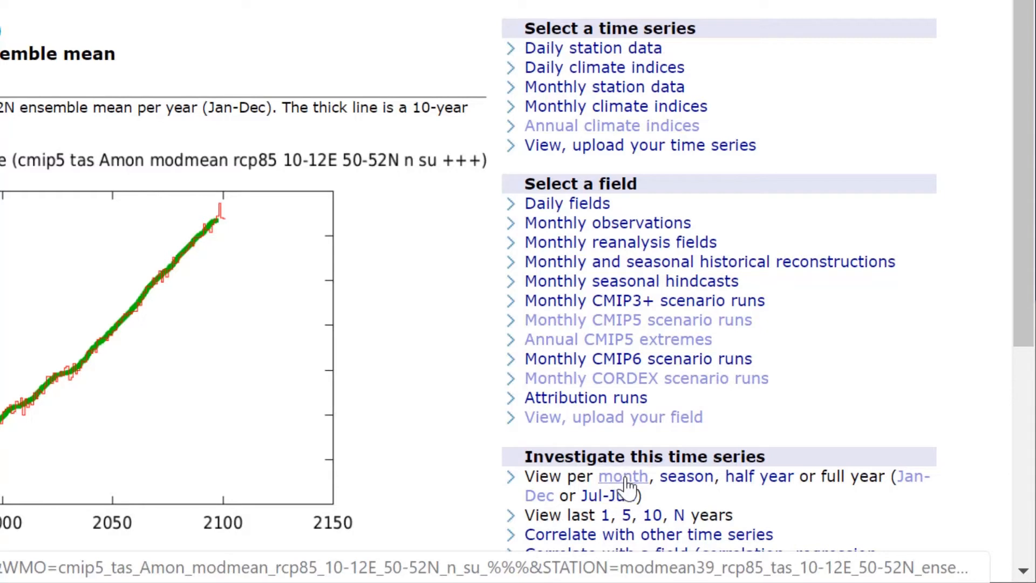
pyautogui.click(621, 476)
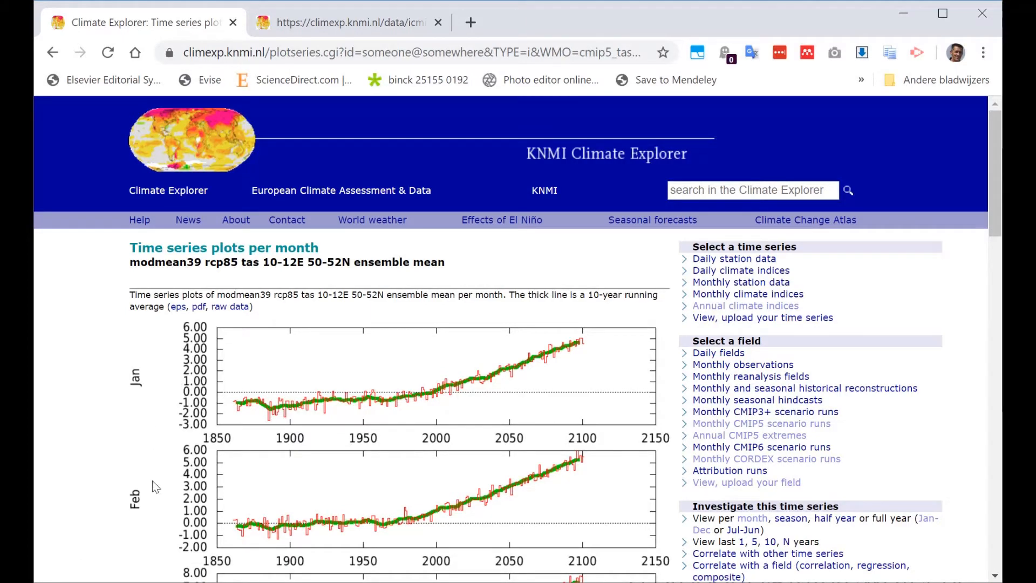
pyautogui.moveTo(264, 411)
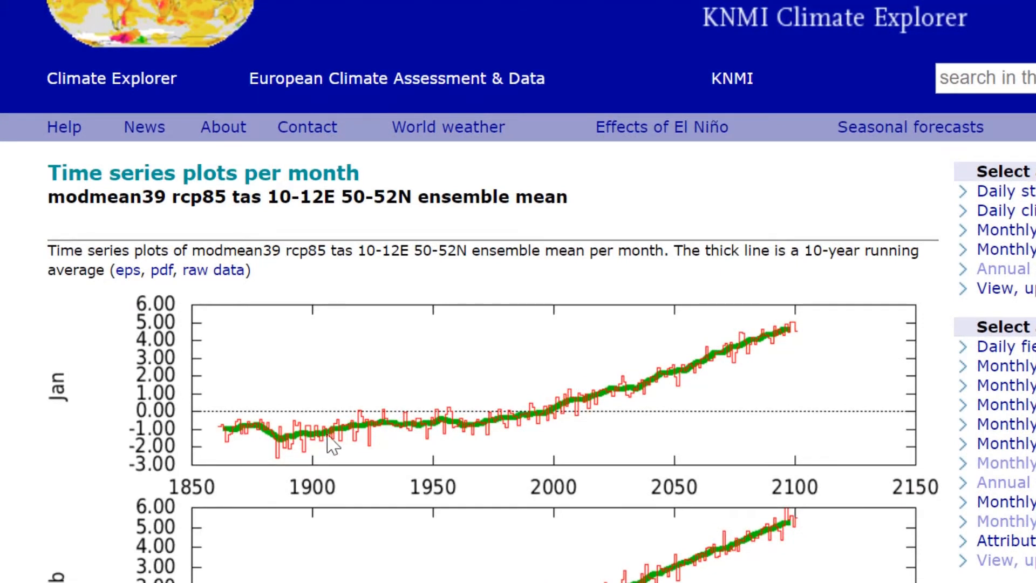
pyautogui.moveTo(257, 444)
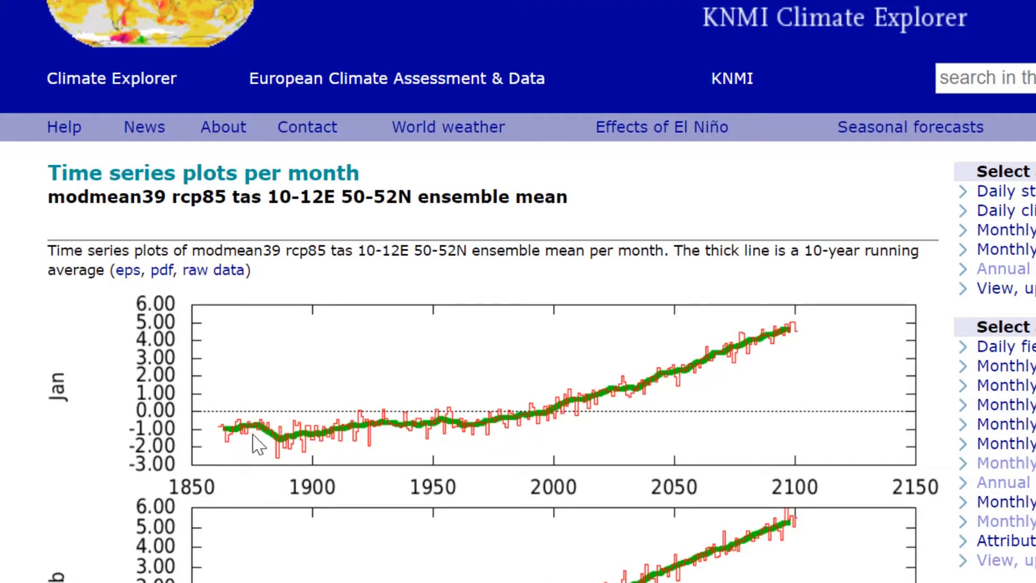
pyautogui.moveTo(488, 435)
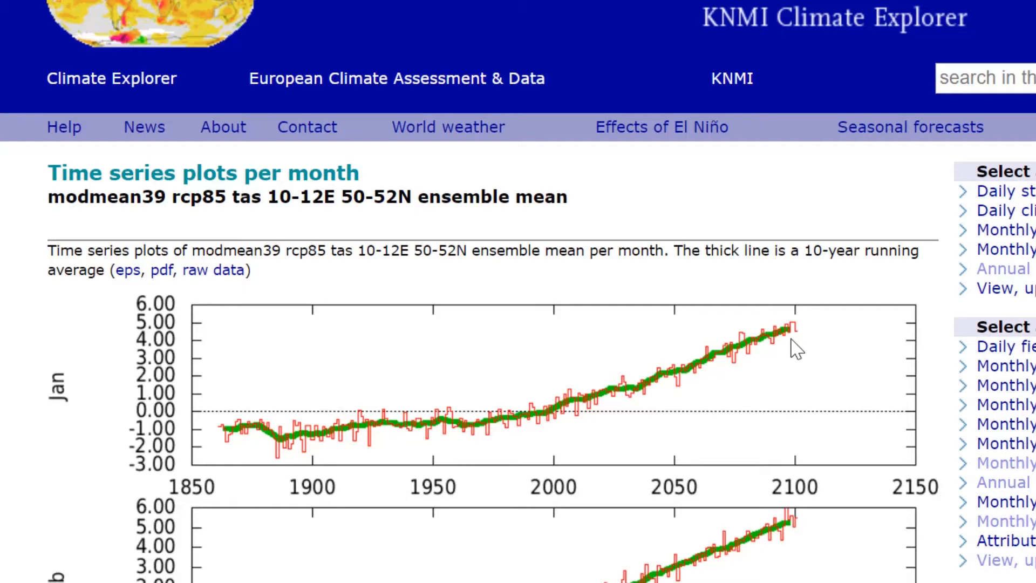
pyautogui.scroll(-3)
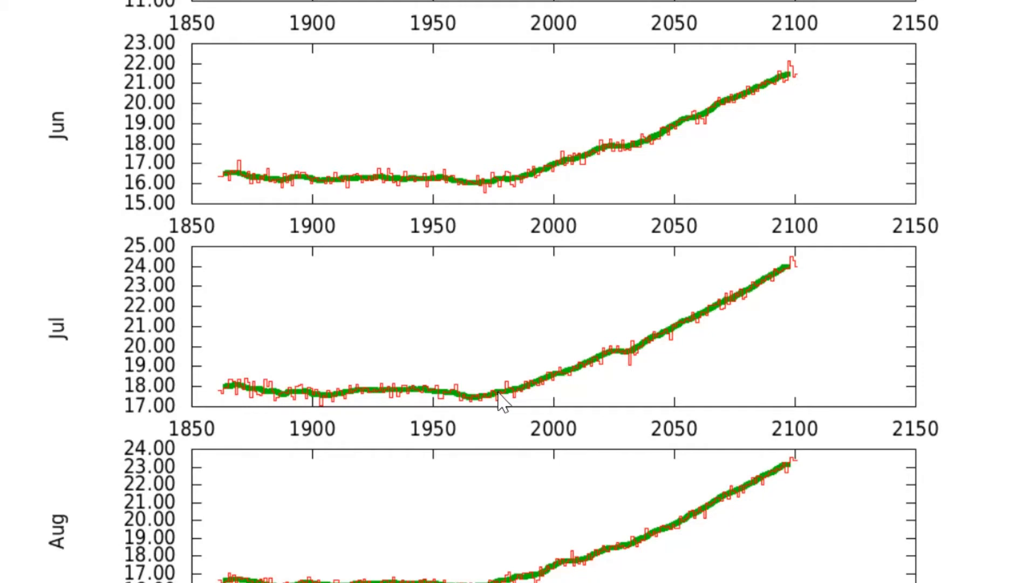
pyautogui.moveTo(784, 276)
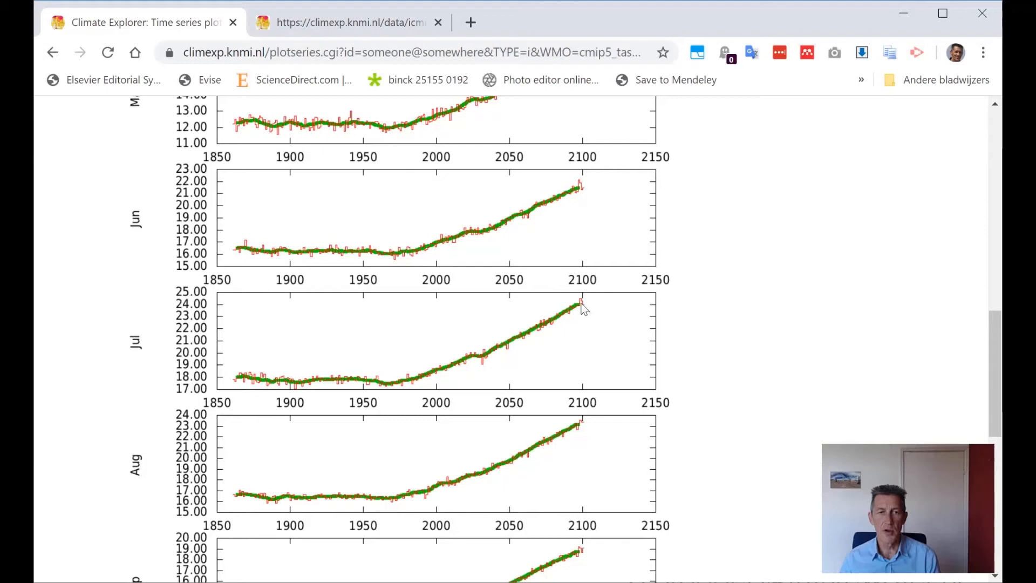
pyautogui.scroll(3)
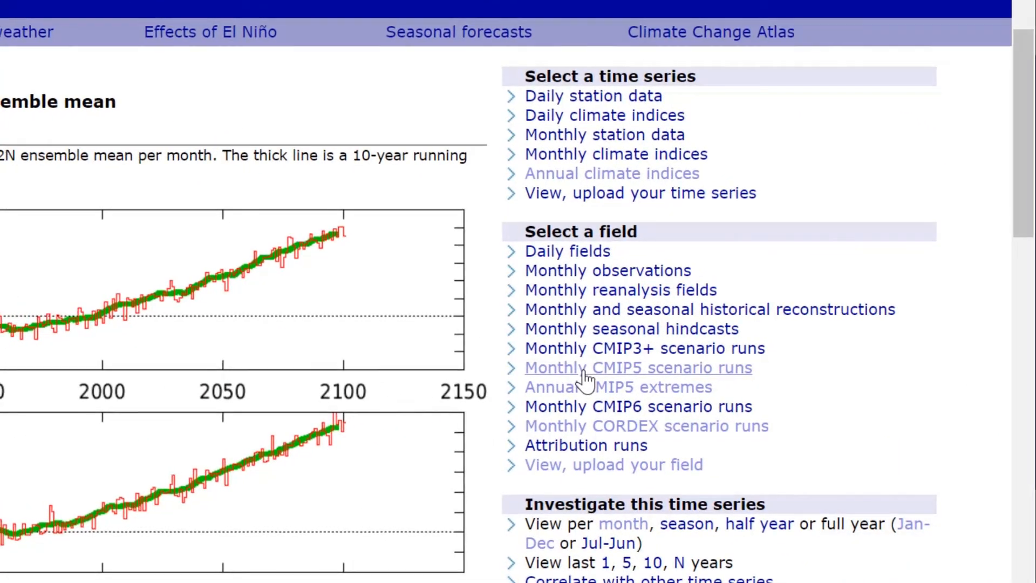
# - Select the CMIP5 mean rcp45 tas field from Monthly CMIP5 scenario runs and submit it
pyautogui.click(636, 367)
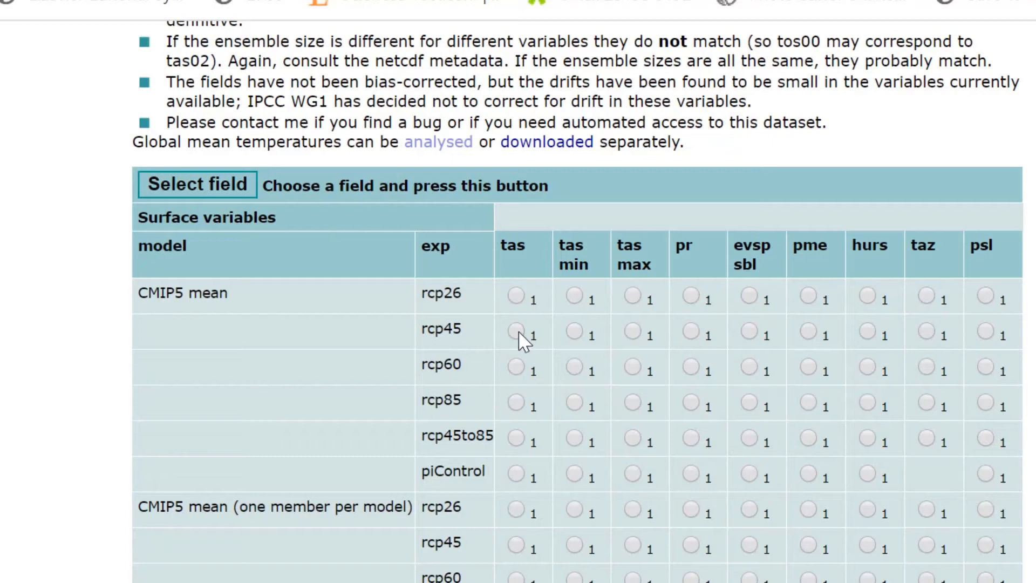
pyautogui.click(515, 332)
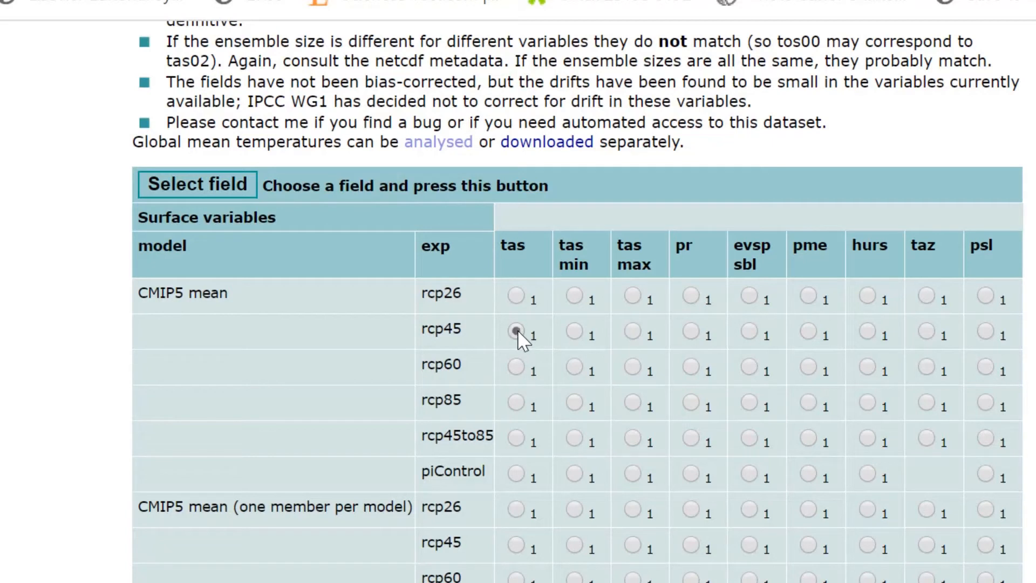
pyautogui.click(516, 332)
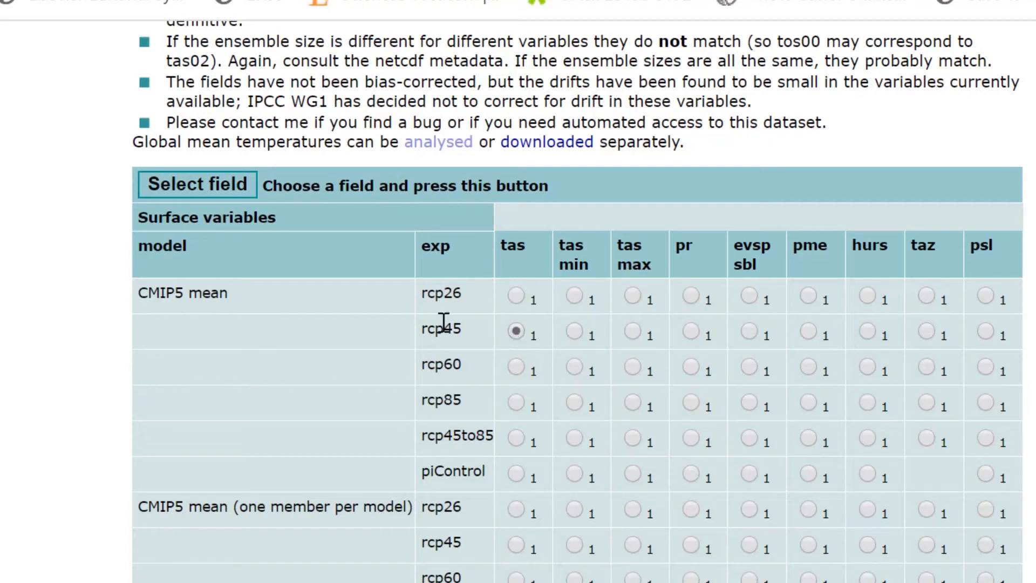
pyautogui.moveTo(195, 192)
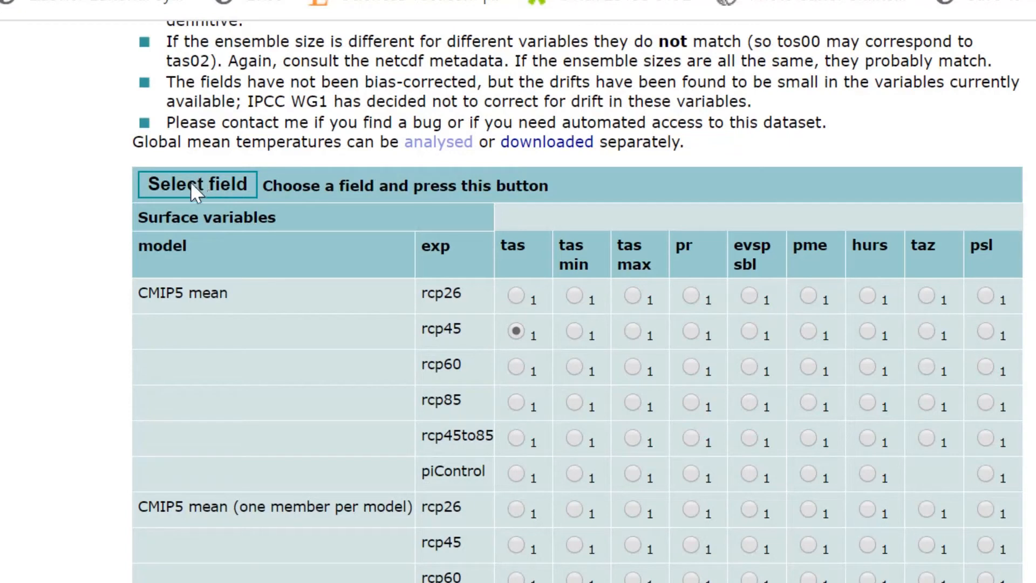
pyautogui.moveTo(201, 198)
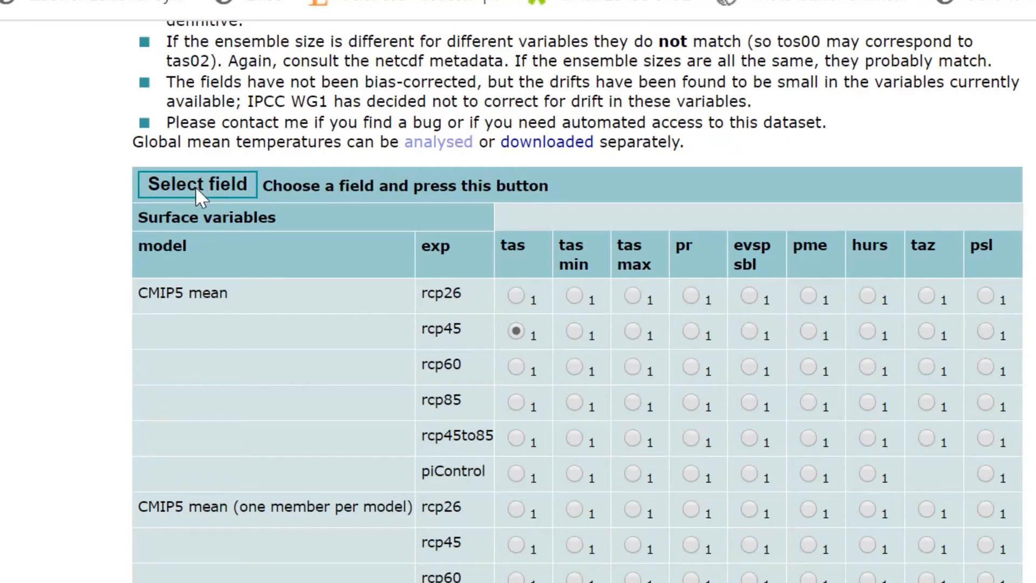
pyautogui.click(197, 185)
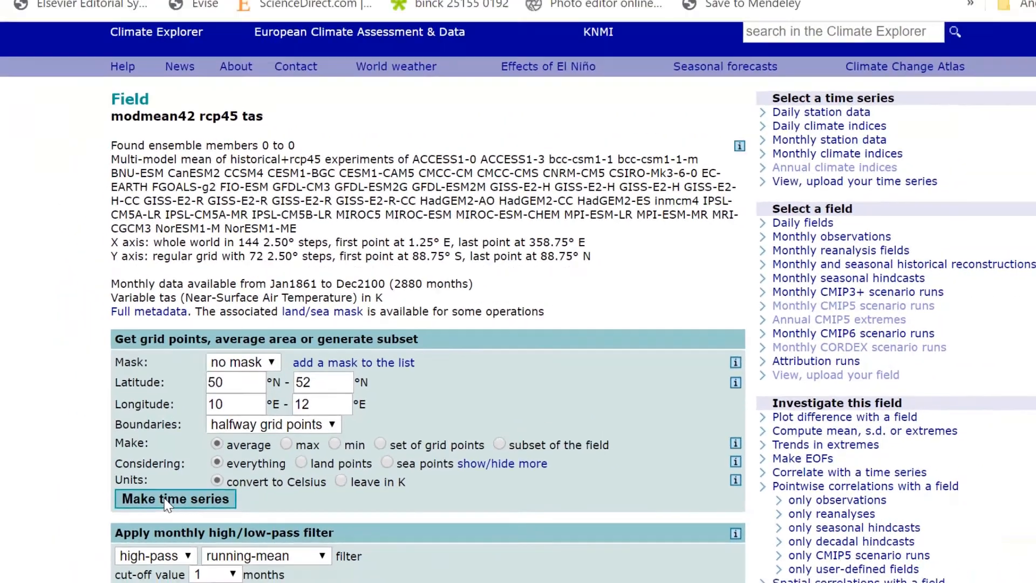
# - Make the modmean42 rcp45 tas time series for 10–12E, 50–52N in Celsius
pyautogui.click(174, 499)
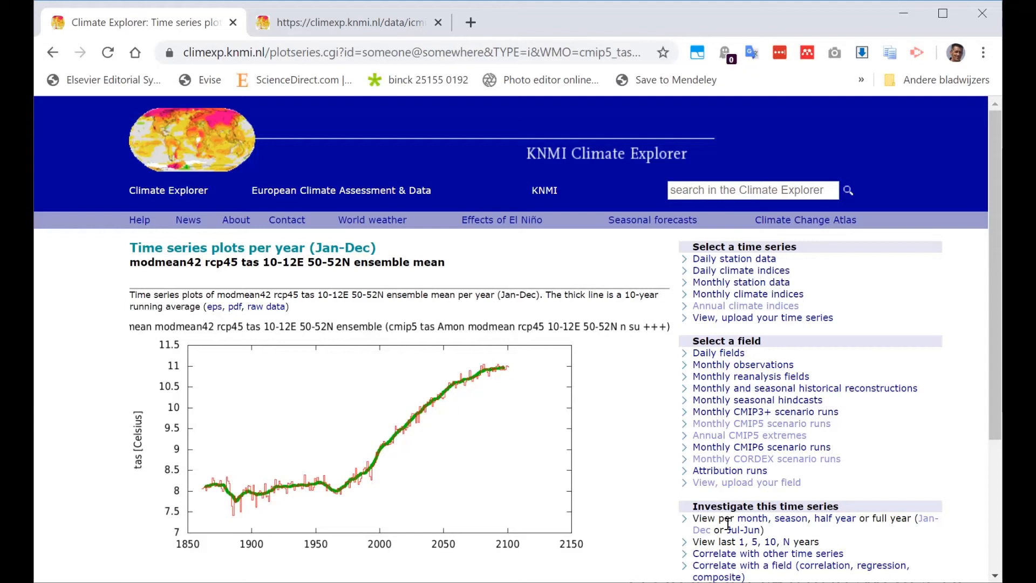
pyautogui.moveTo(729, 470)
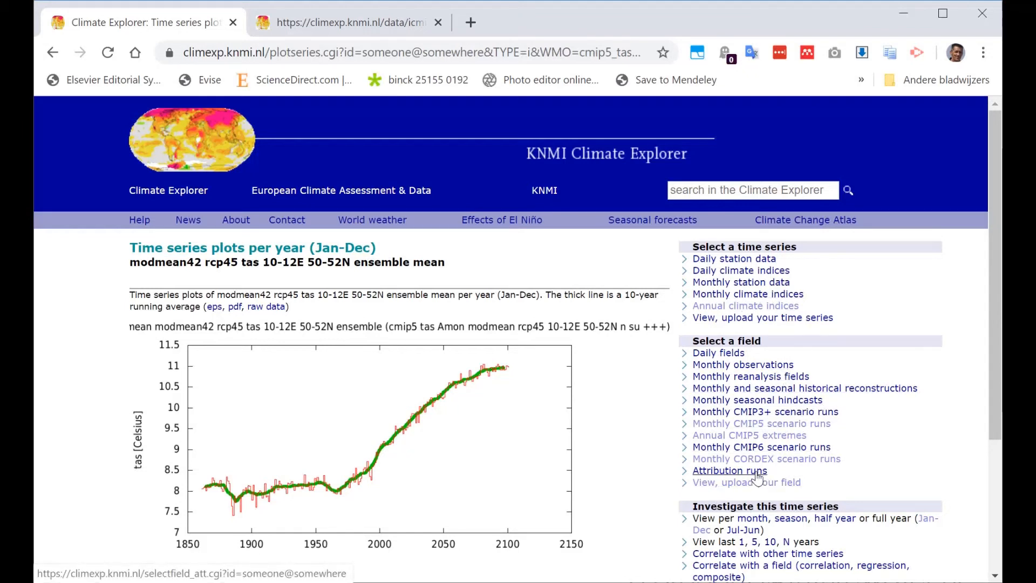
pyautogui.moveTo(765, 458)
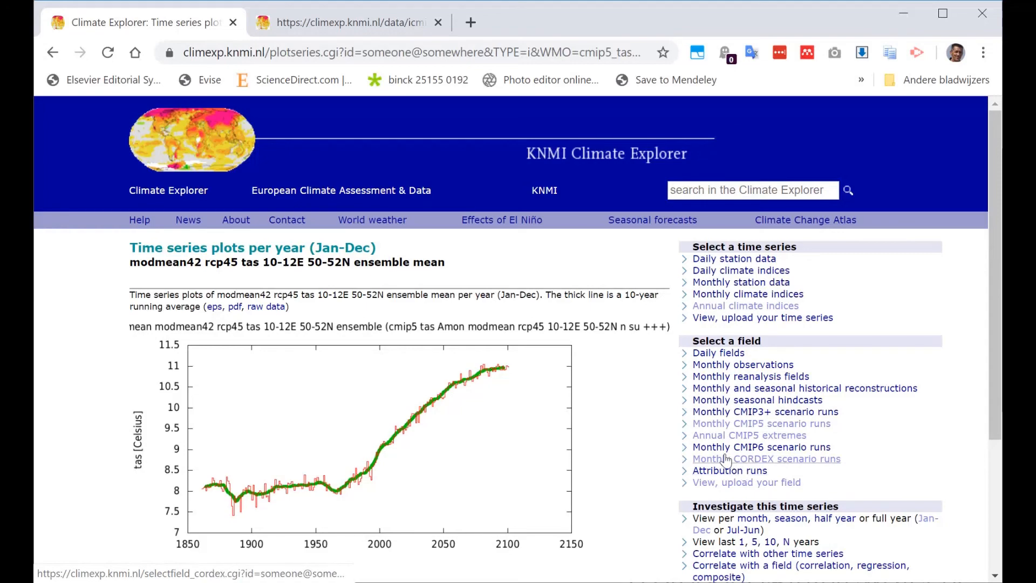